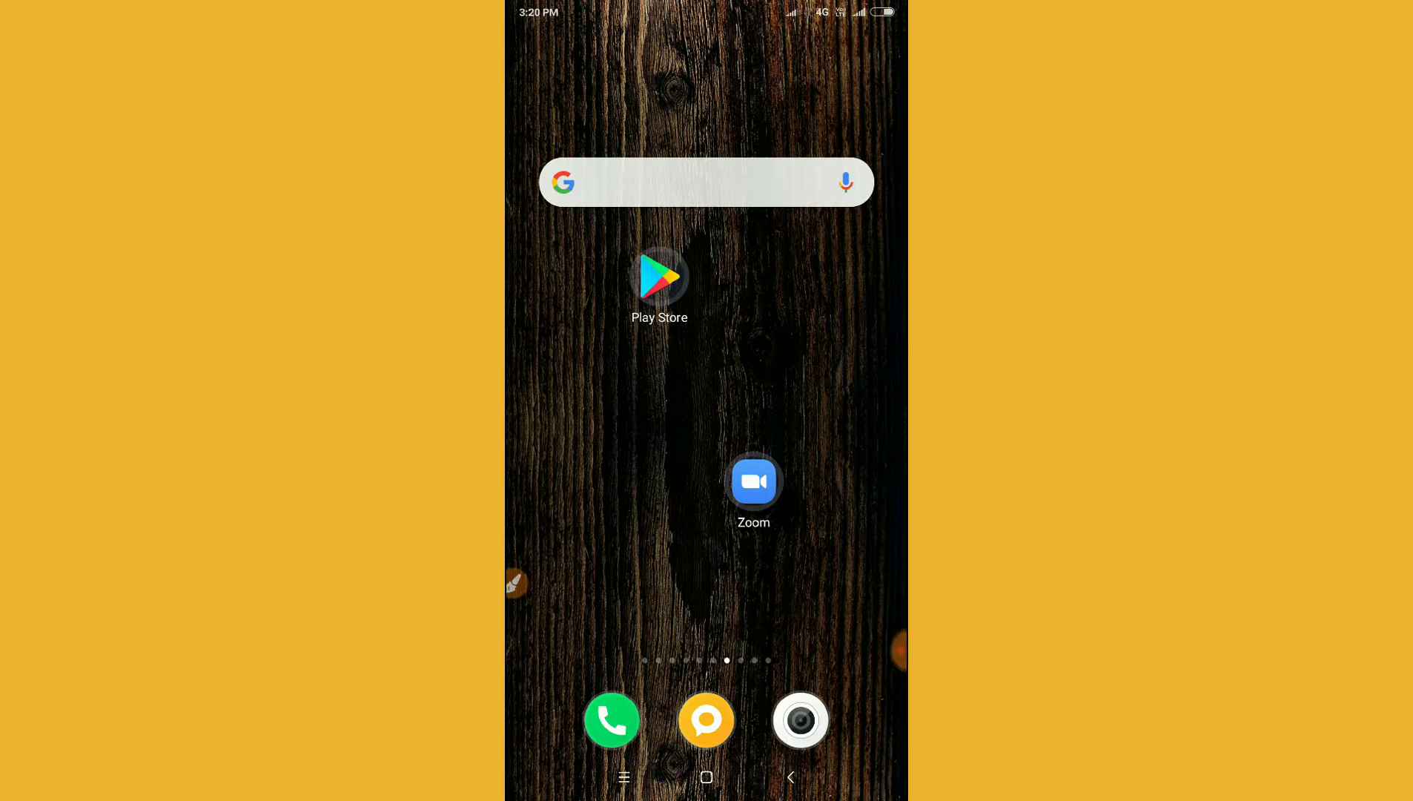
Launch Zoom from the home screen and go to its Settings tab
click(753, 481)
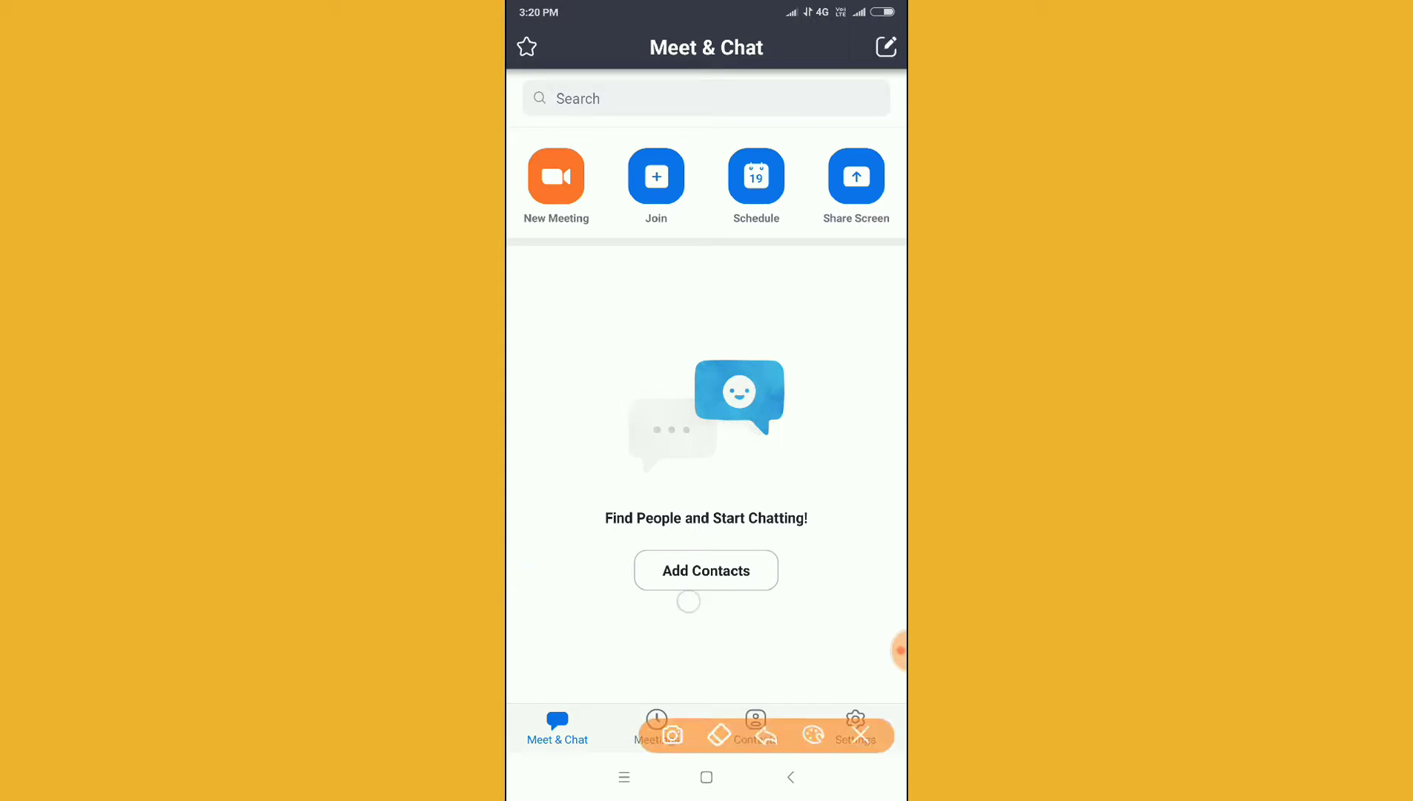
click(855, 728)
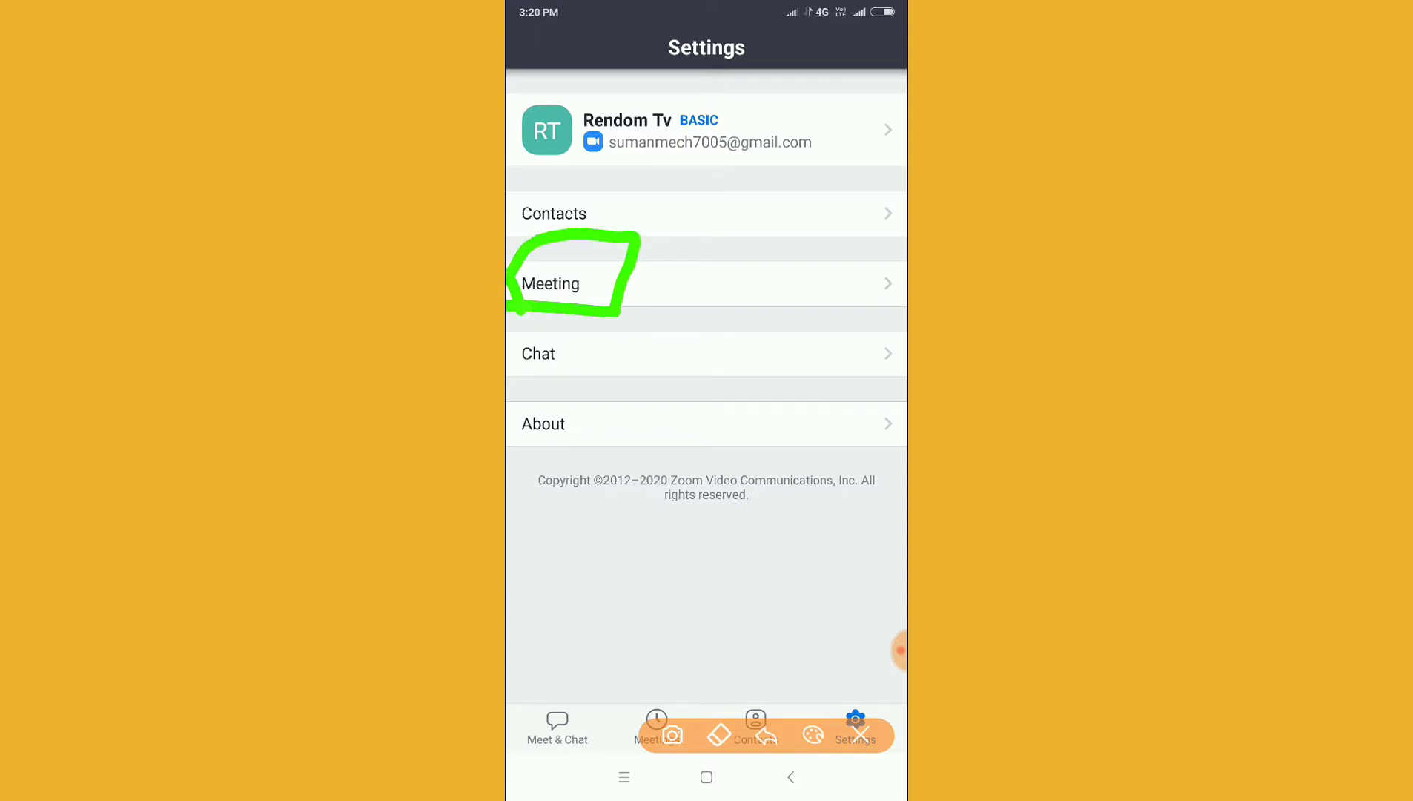
In Meeting settings, set Auto-Connect to Audio to Use Internet
click(551, 283)
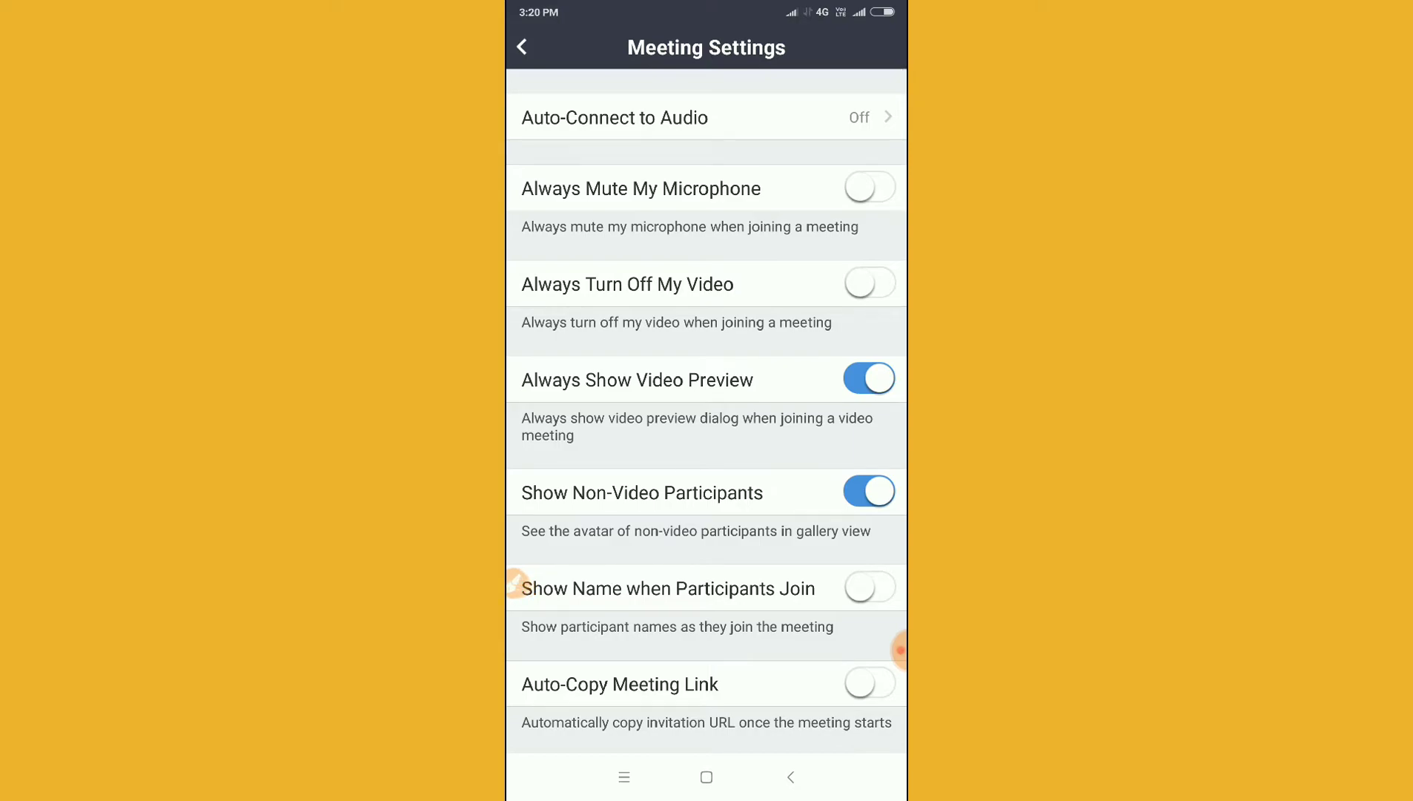
drag(509, 138, 895, 133)
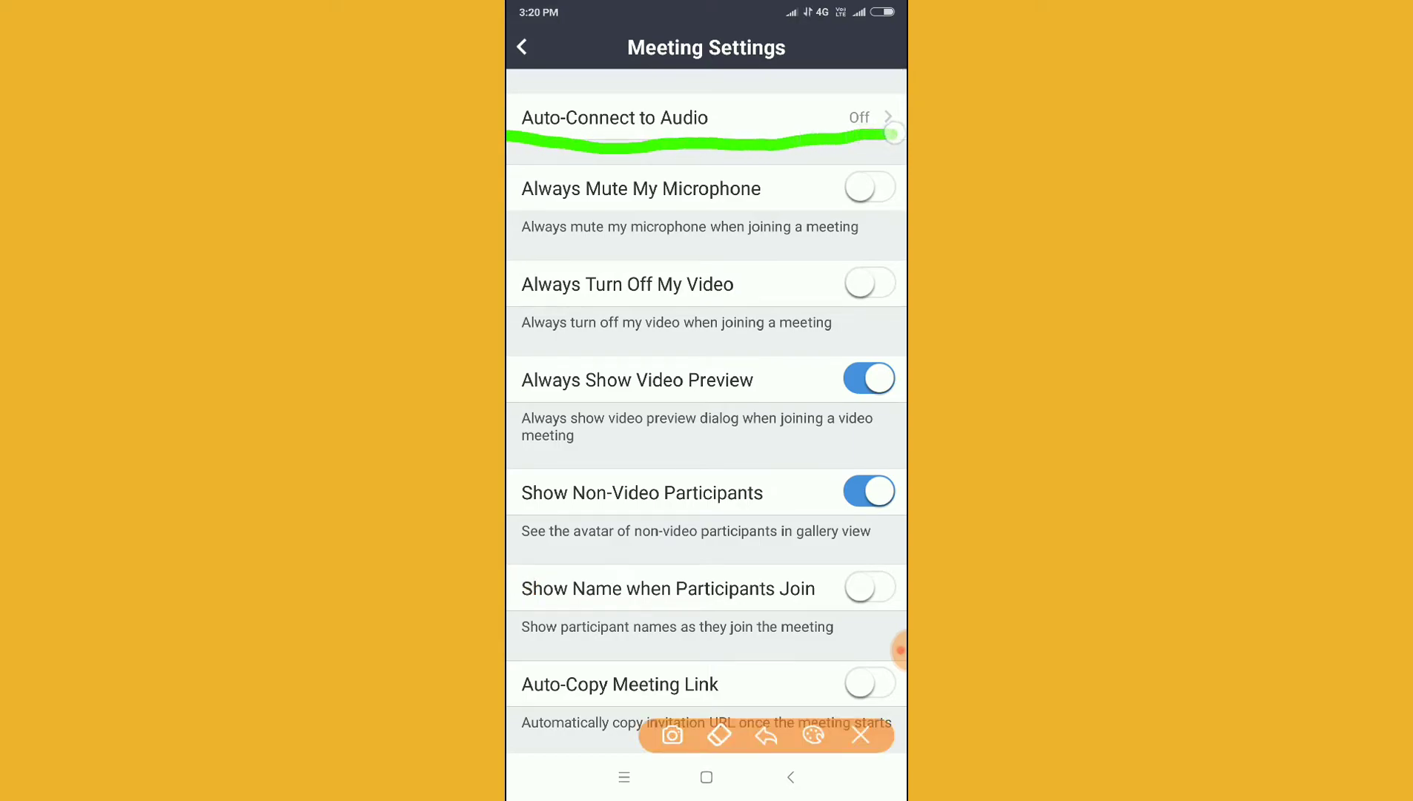
drag(513, 144, 896, 99)
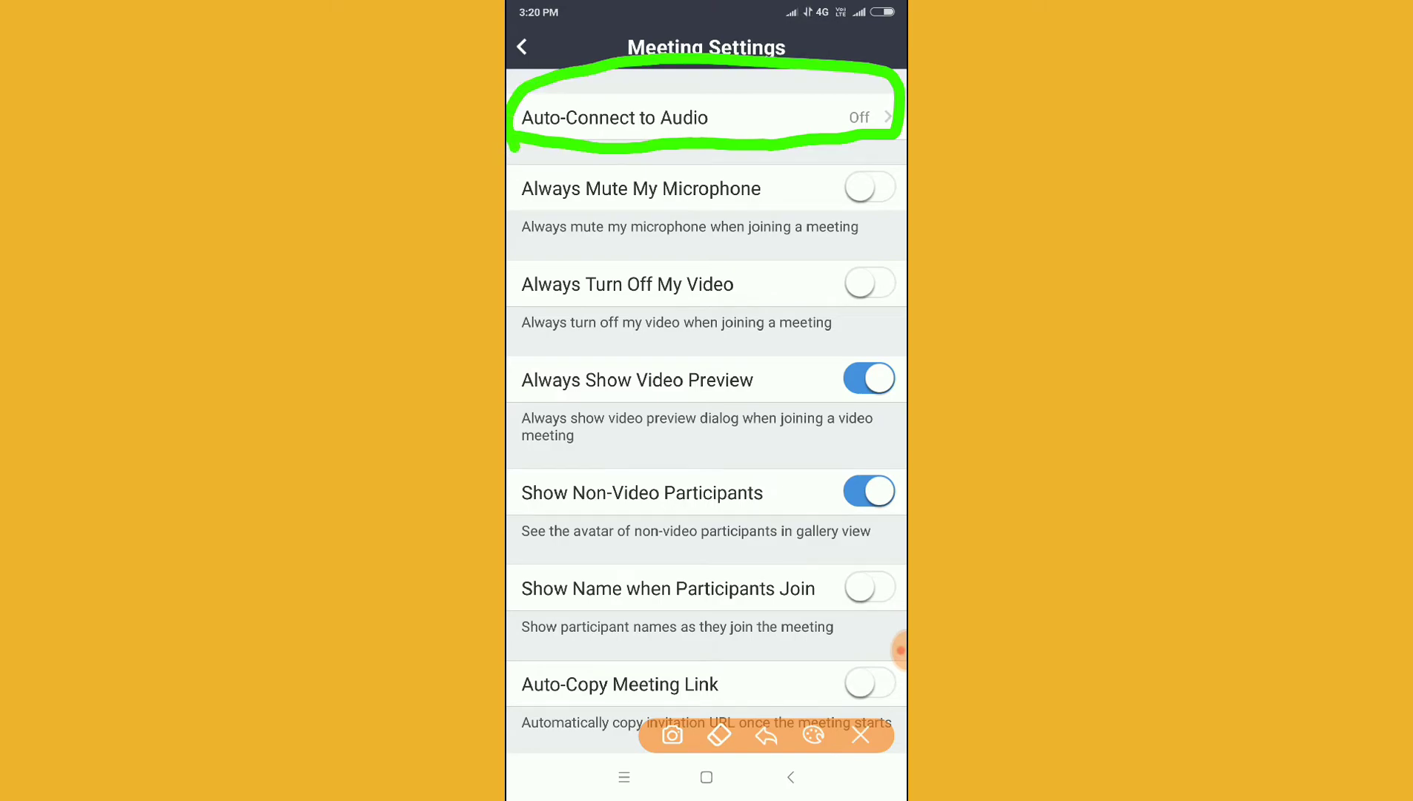
click(705, 118)
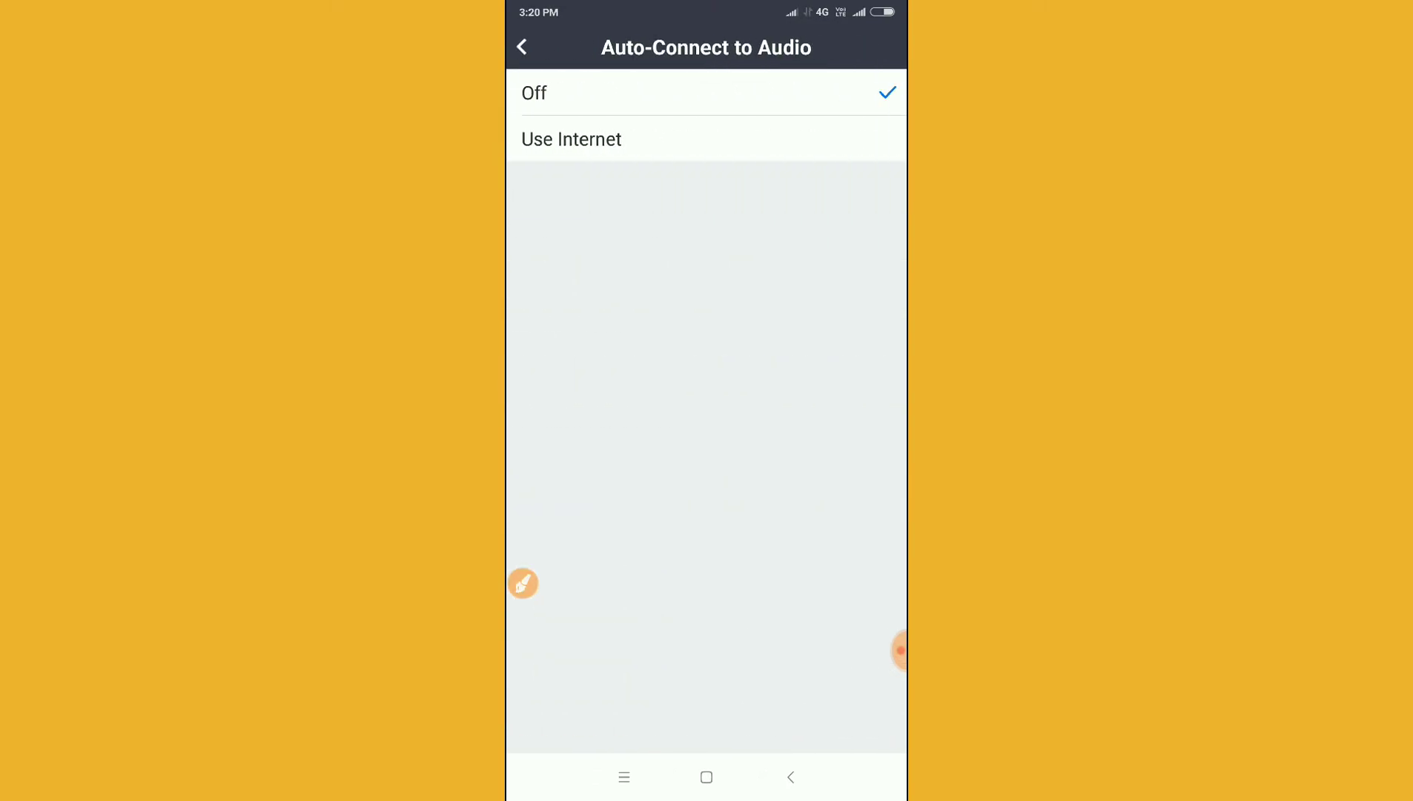
click(571, 139)
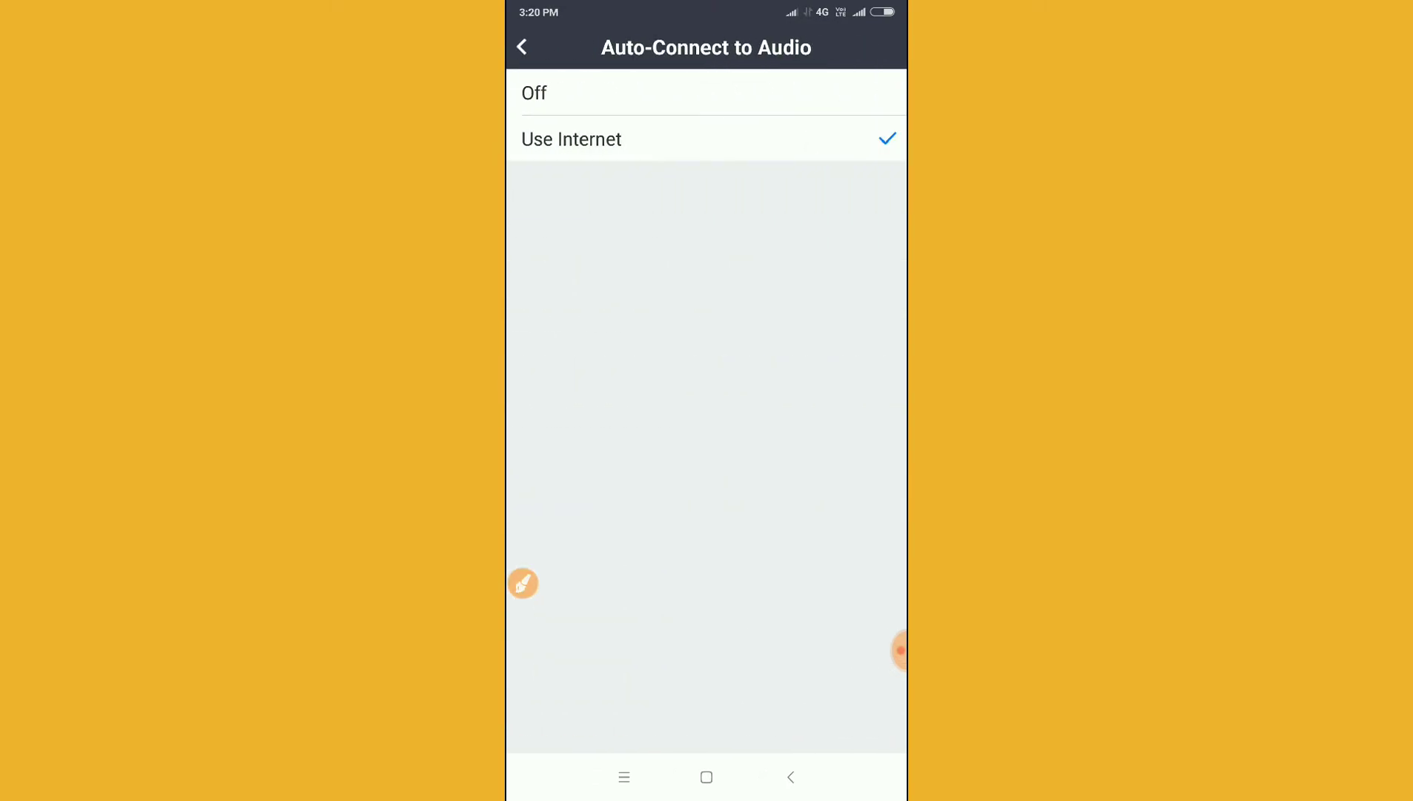
click(522, 47)
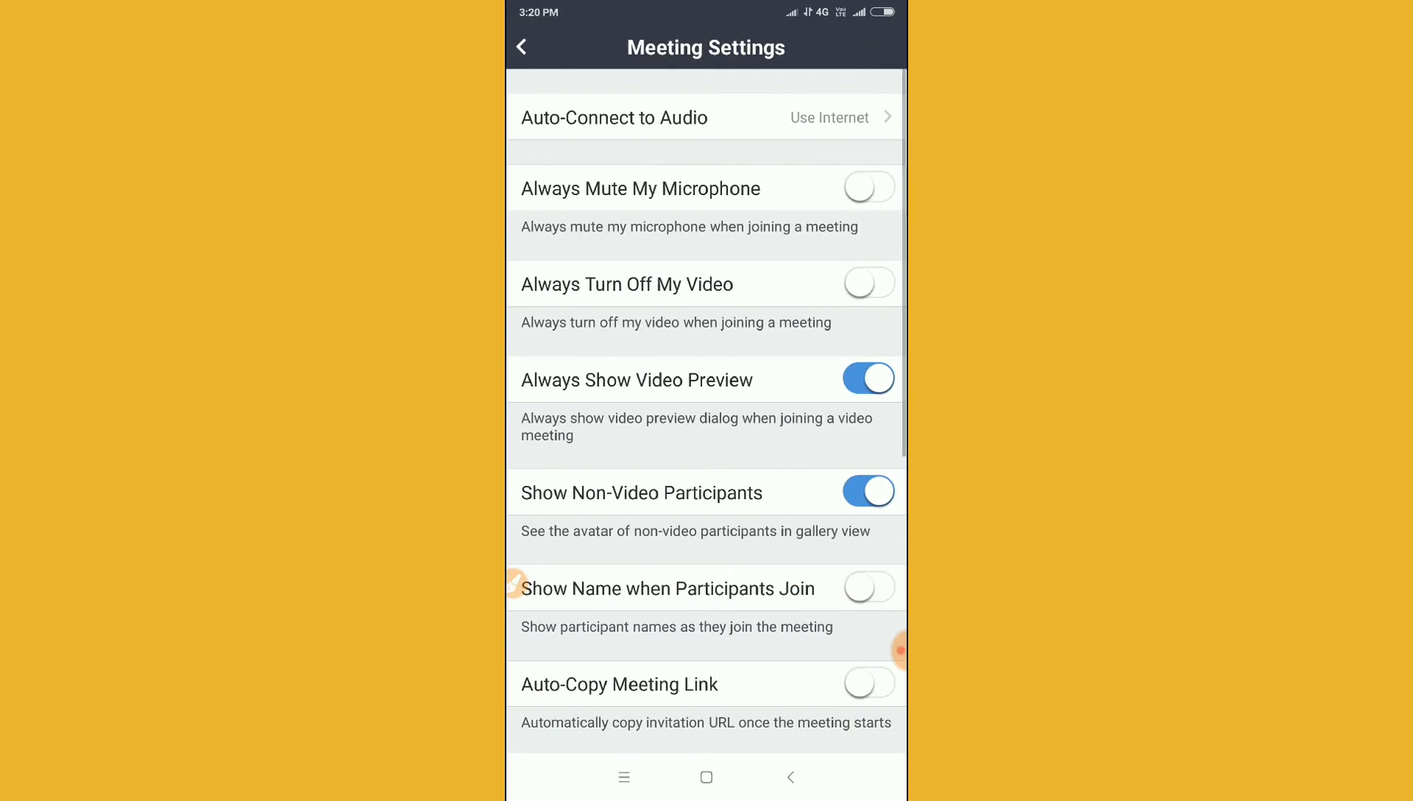